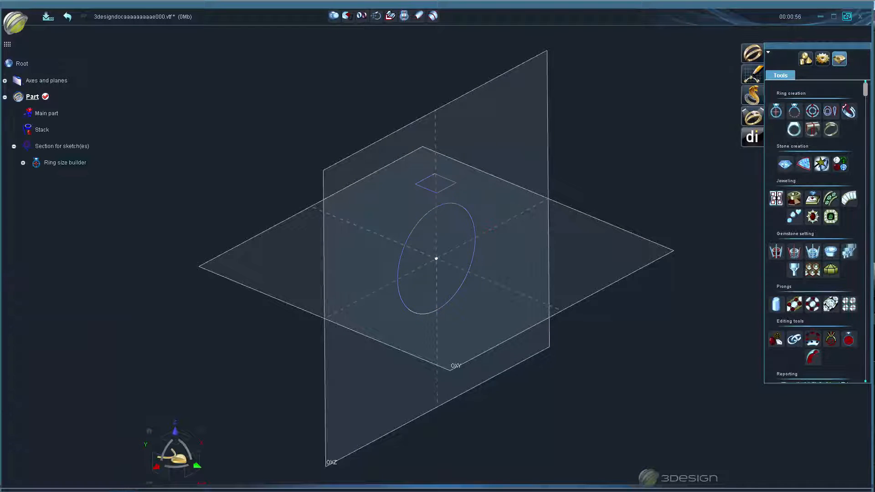
Start the Bypass ring tool with a Standard curve path along the green S-shaped sketch curve
click(783, 164)
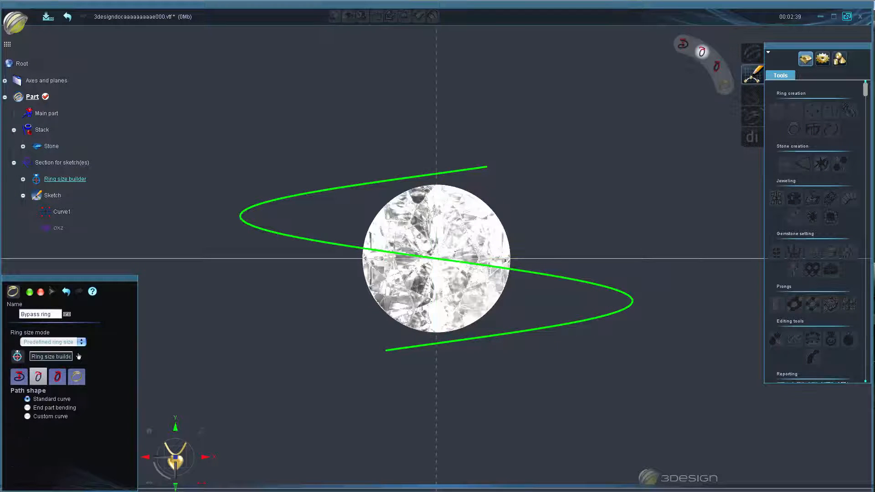
click(27, 408)
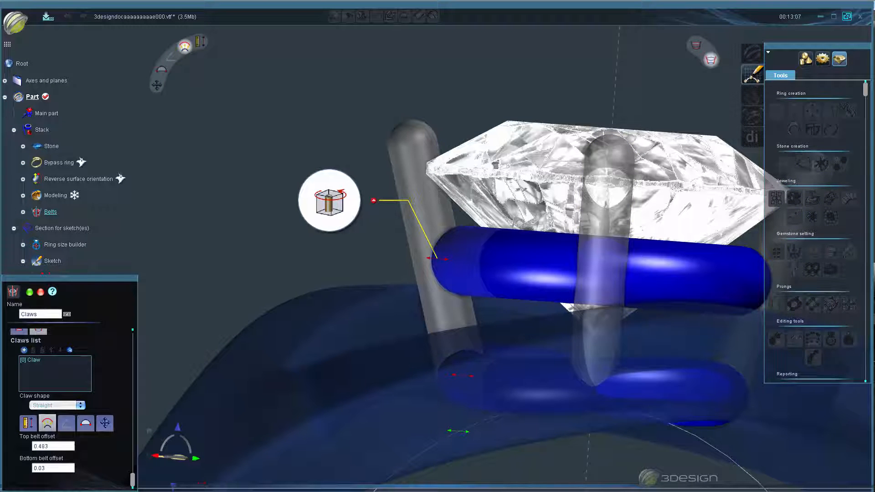
Change the claw shape dropdown to Easy curved
click(56, 405)
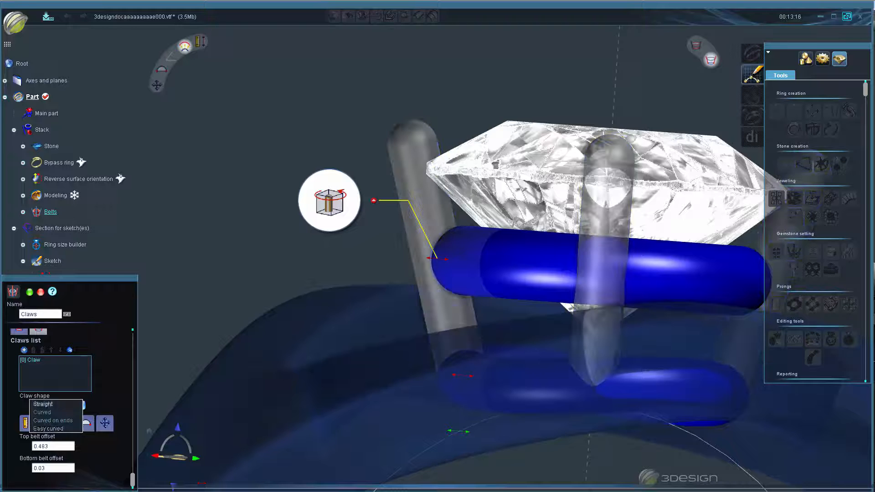
click(48, 428)
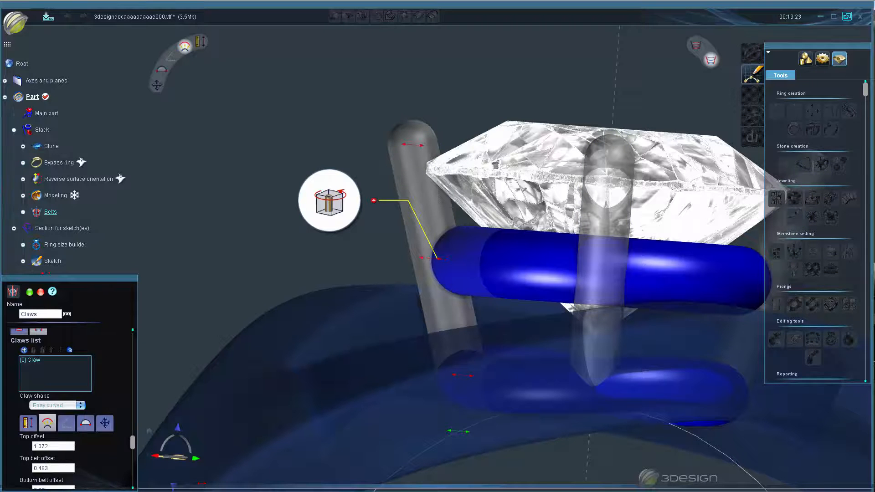